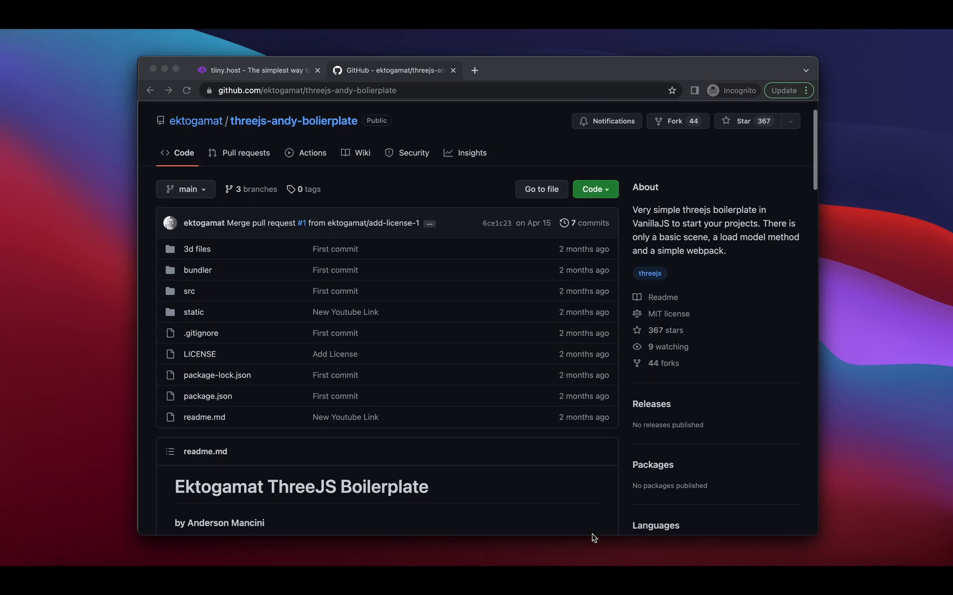
# Install the project's npm dependencies with npm i in the boilerplate folder
pyautogui.scroll(-3)
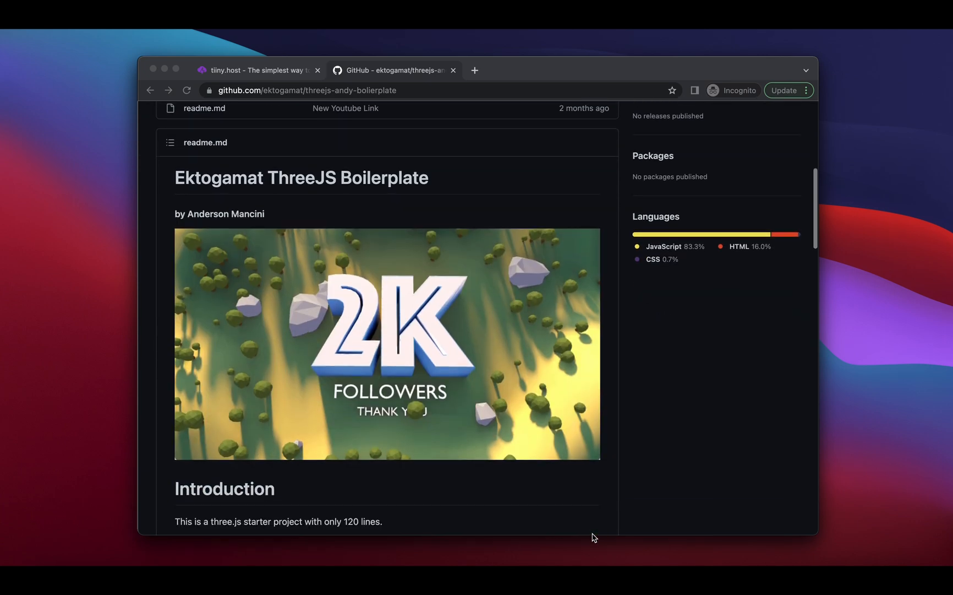
pyautogui.scroll(-3)
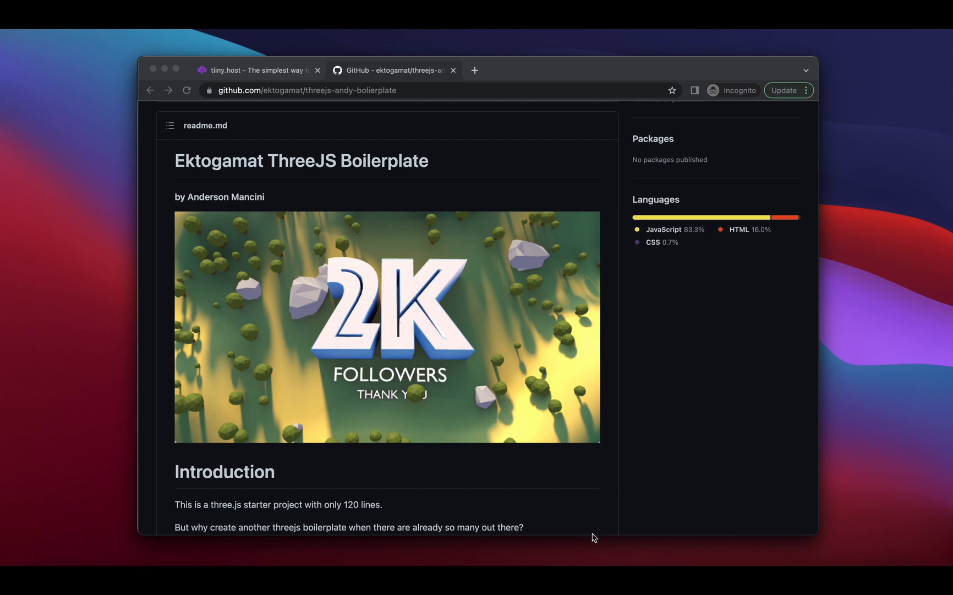
pyautogui.moveTo(592, 532)
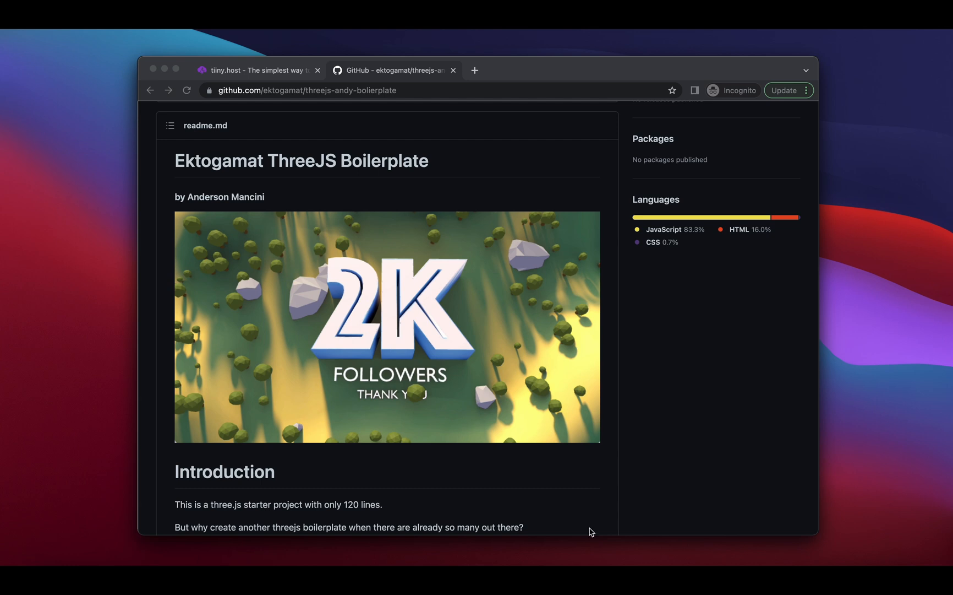
pyautogui.click(307, 89)
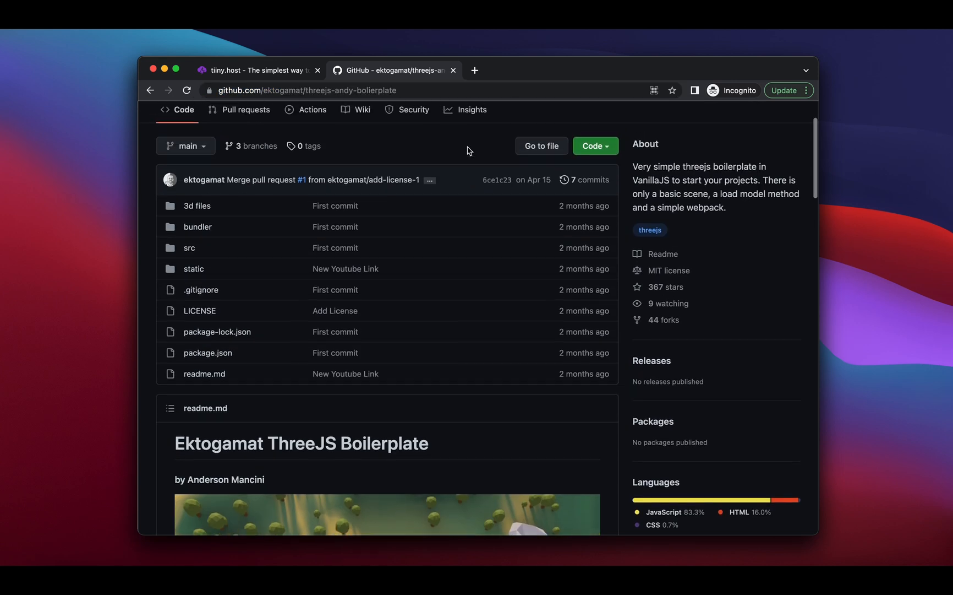
pyautogui.click(593, 227)
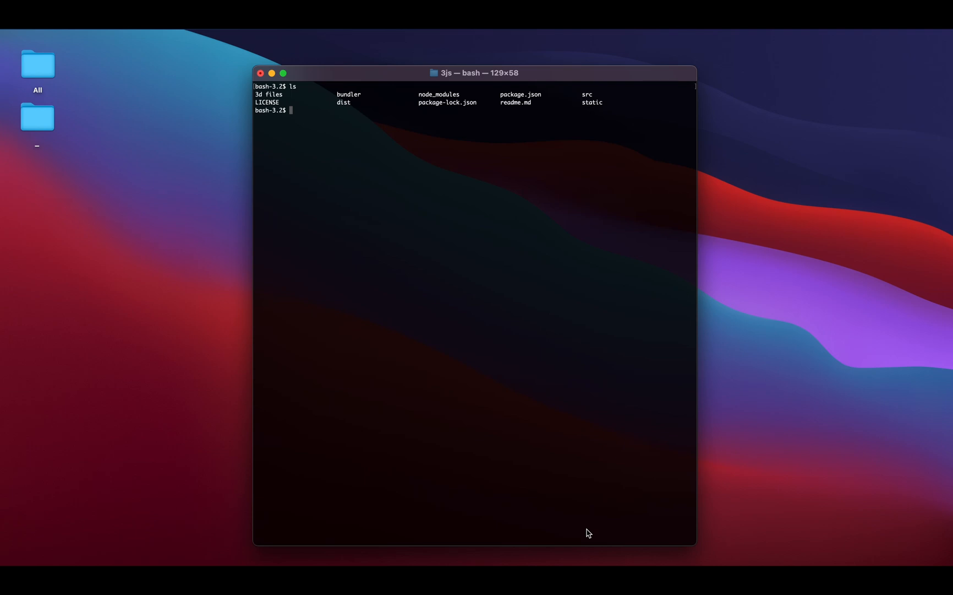
pyautogui.write('npm i')
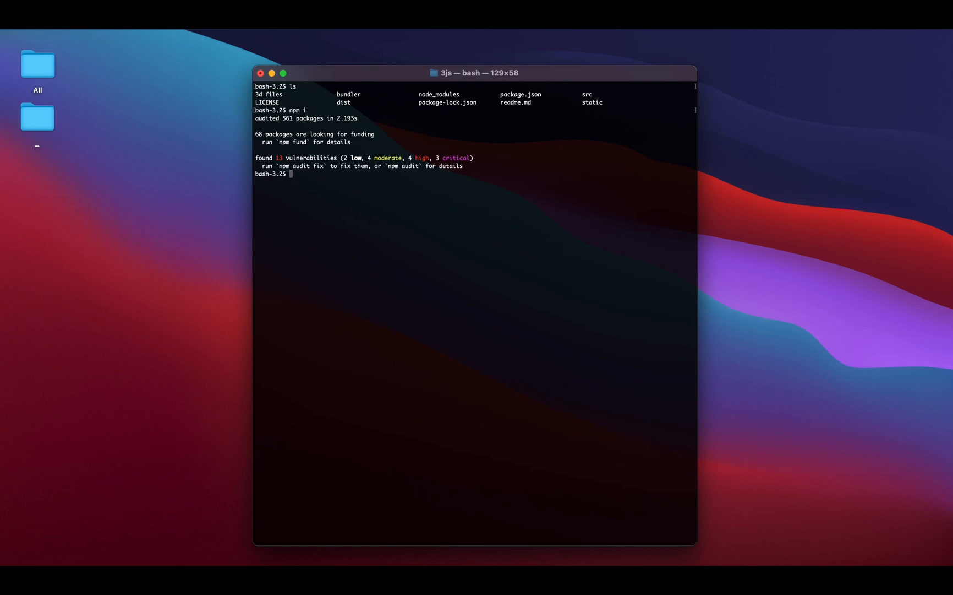
pyautogui.write('np')
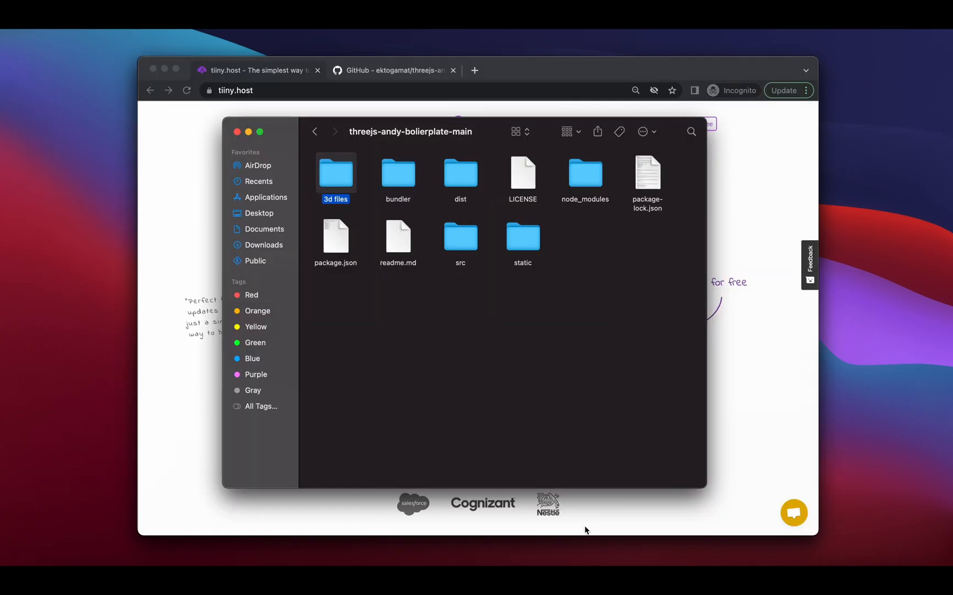
pyautogui.moveTo(476, 198)
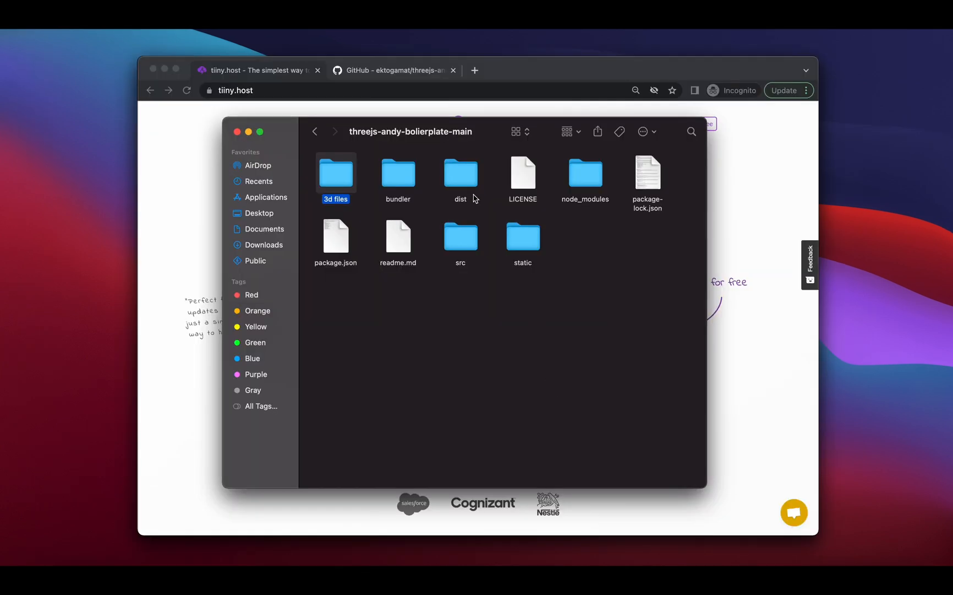
# Compress the dist folder into dist.zip and move it to the empty area below
pyautogui.click(461, 174)
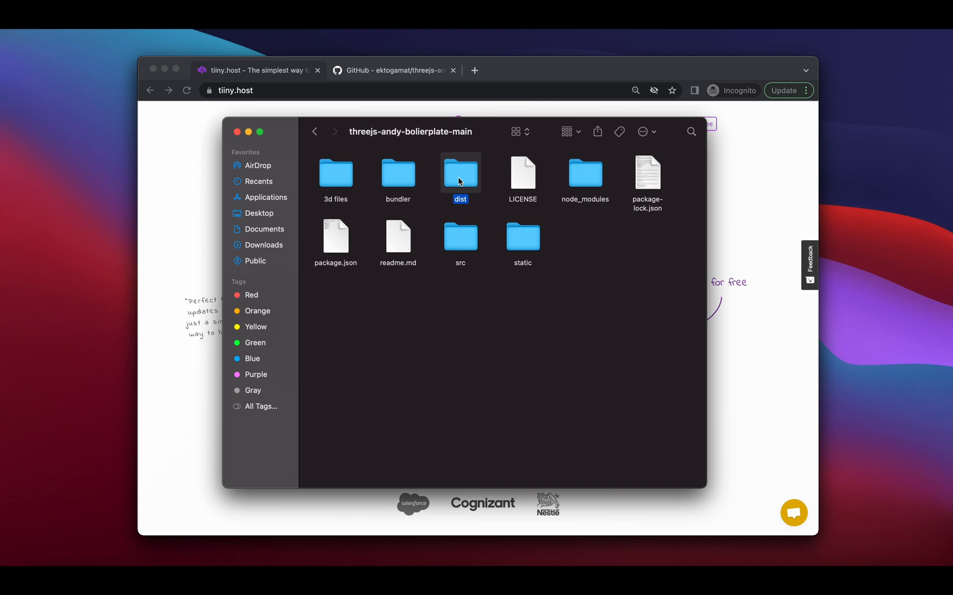
pyautogui.rightClick(460, 174)
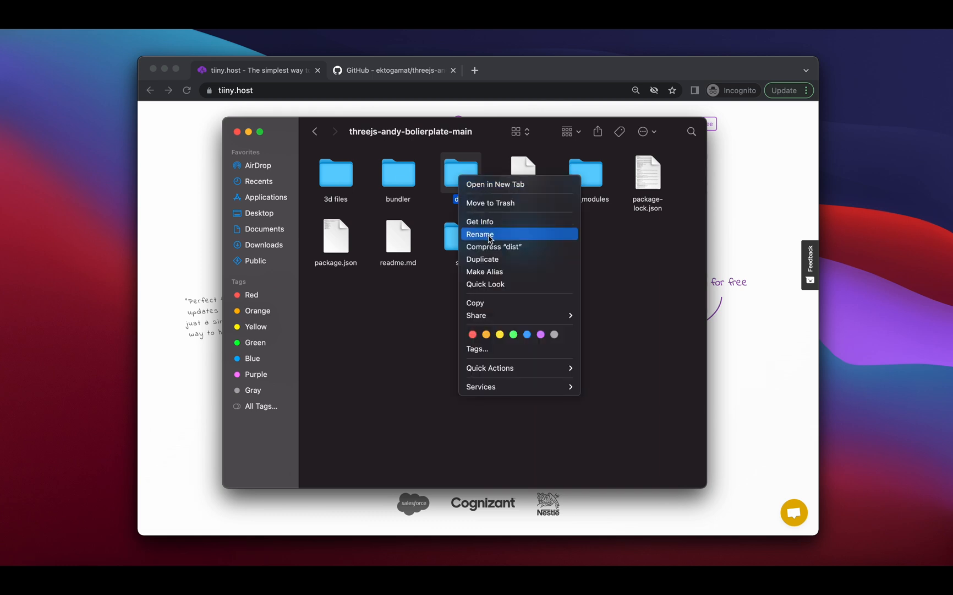
pyautogui.click(495, 246)
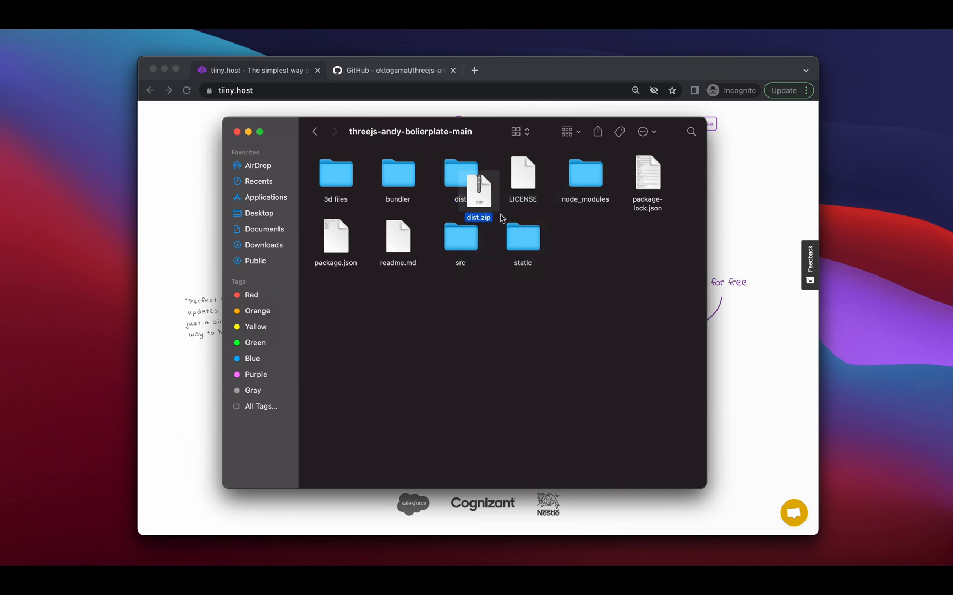
pyautogui.moveTo(478, 186); pyautogui.dragTo(480, 310)
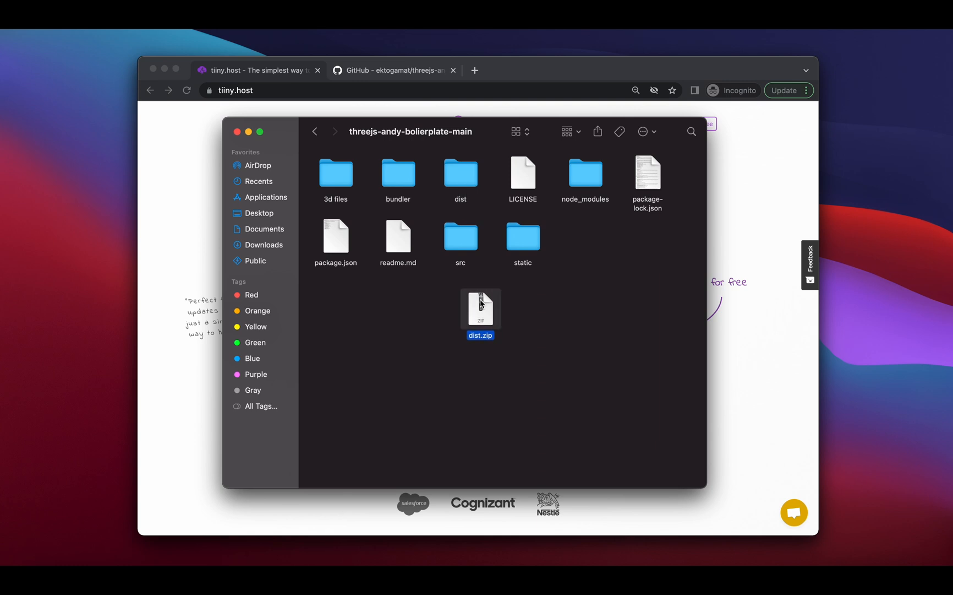
pyautogui.moveTo(168, 179)
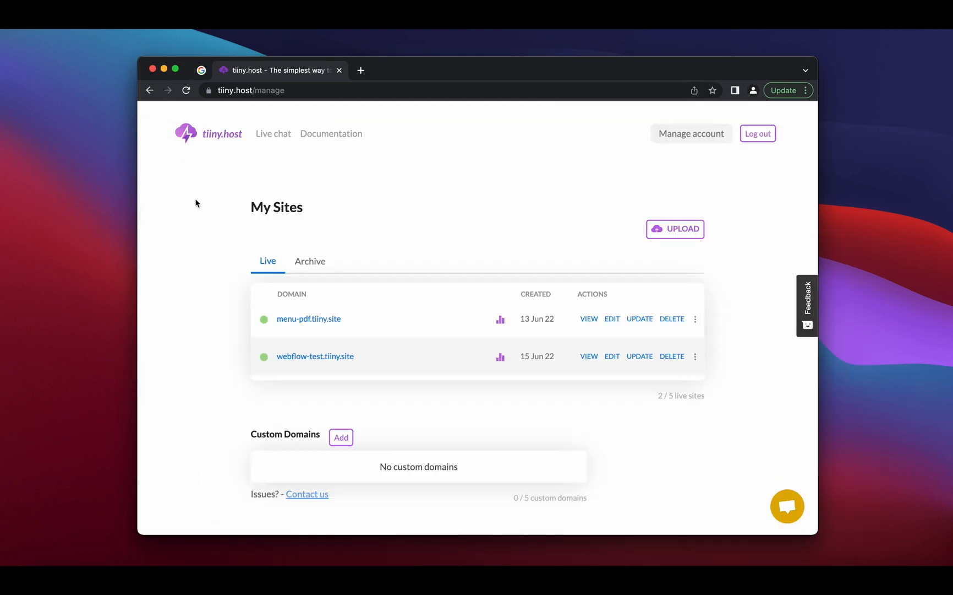
pyautogui.moveTo(676, 230)
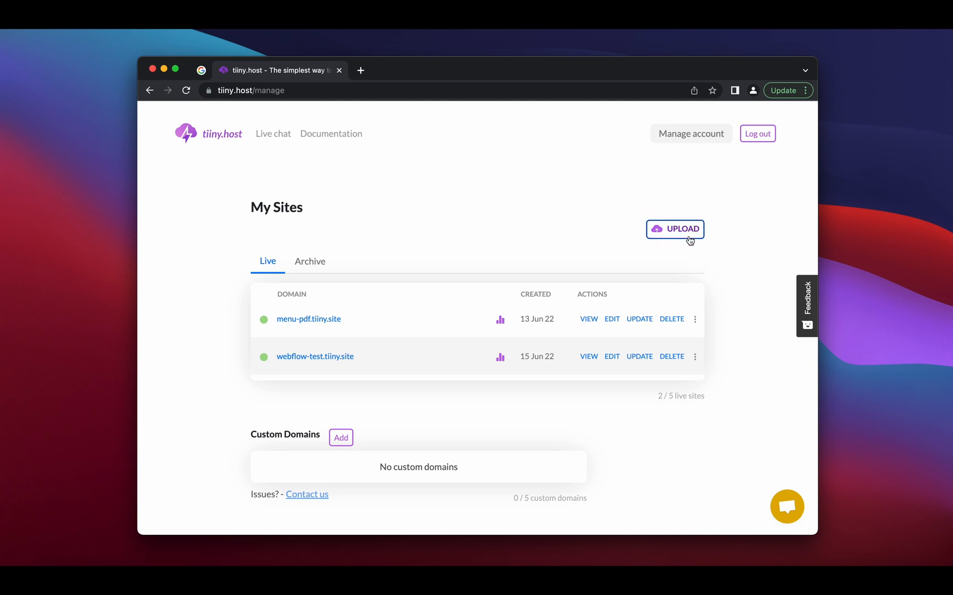
# Start a new site upload on the My Sites page
pyautogui.click(675, 229)
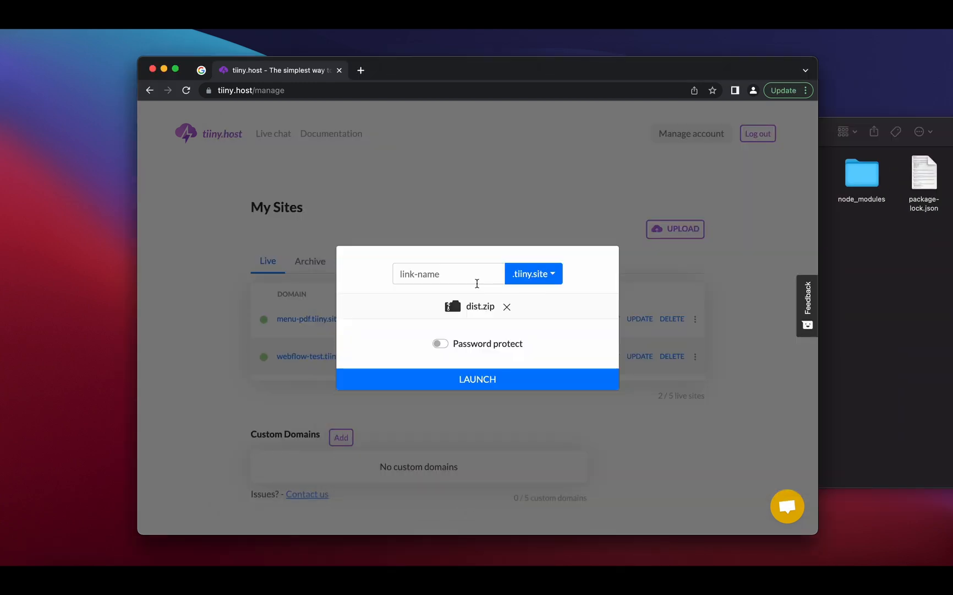
# Name the link three-js-test, leave password protection off, and launch the site
pyautogui.write('three-js')
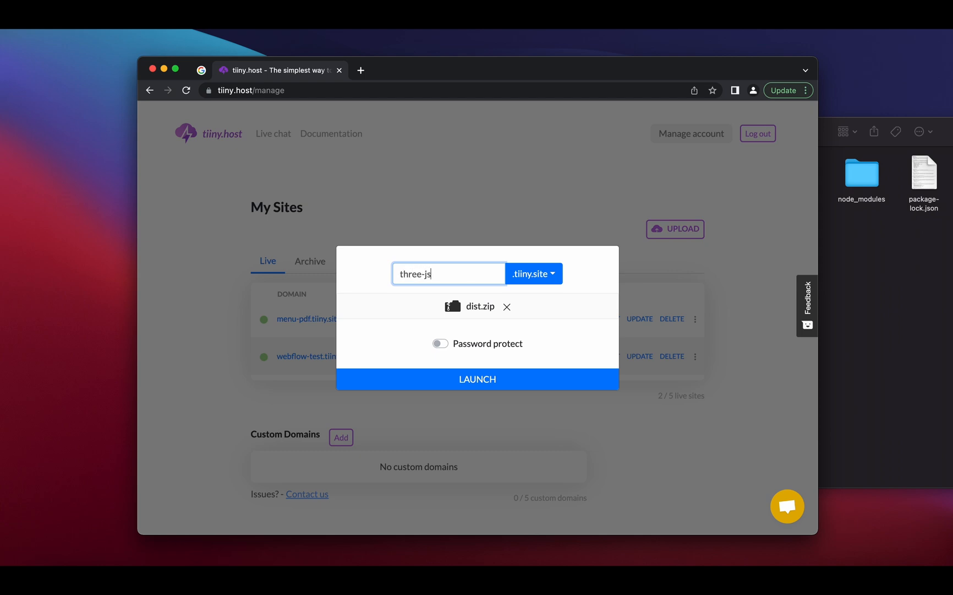
pyautogui.write('-test')
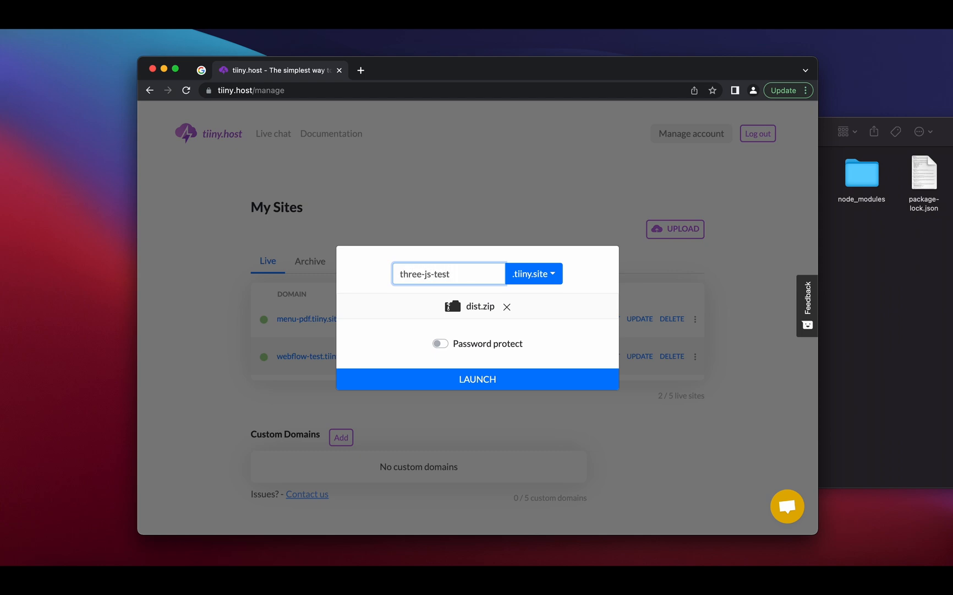
pyautogui.click(440, 343)
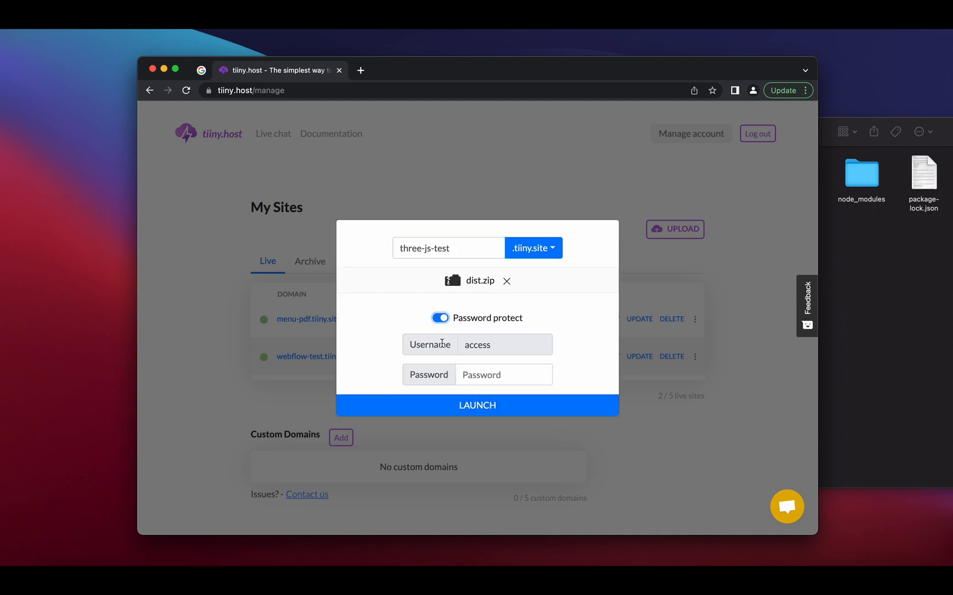
pyautogui.click(440, 317)
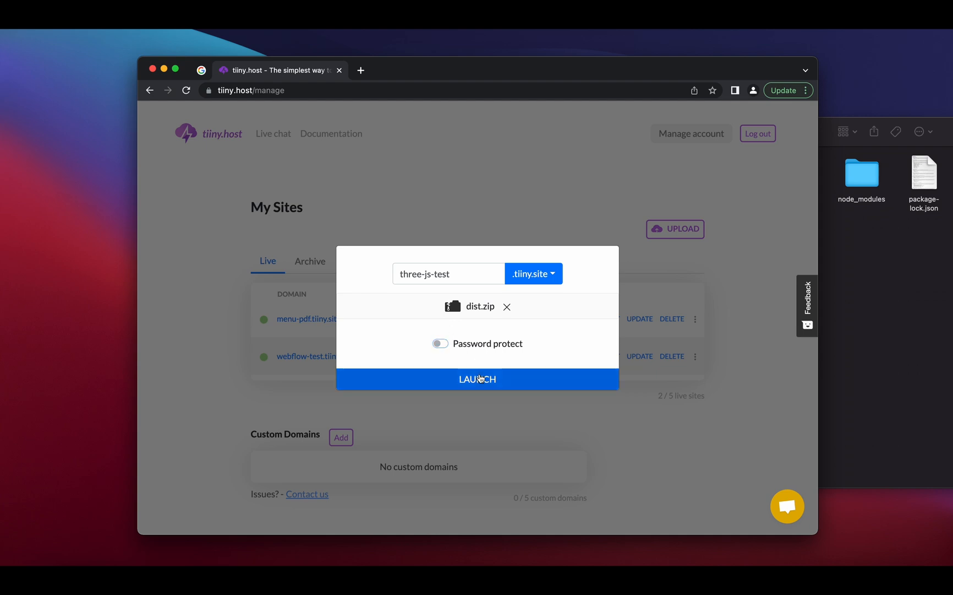
pyautogui.click(477, 379)
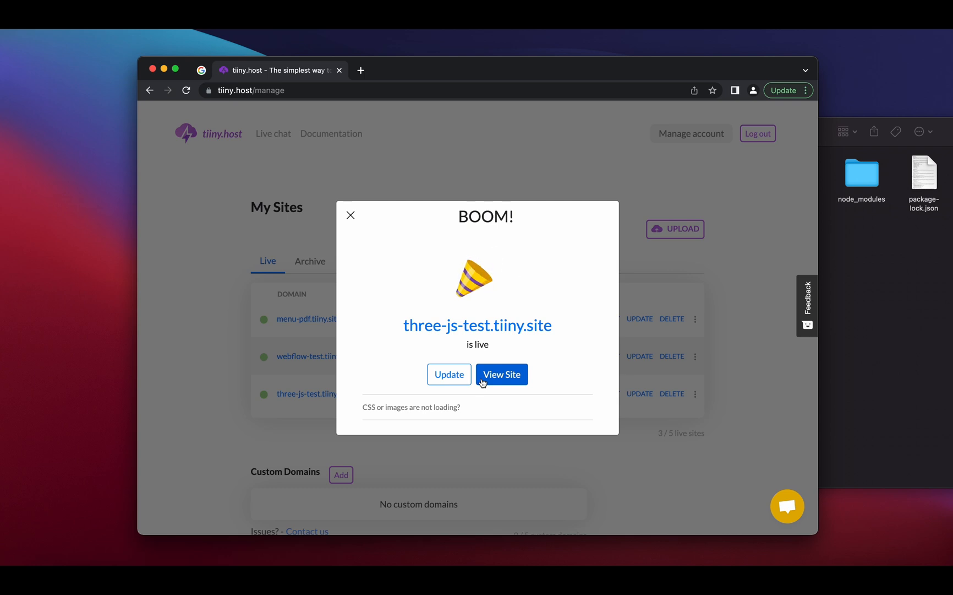
pyautogui.moveTo(478, 325)
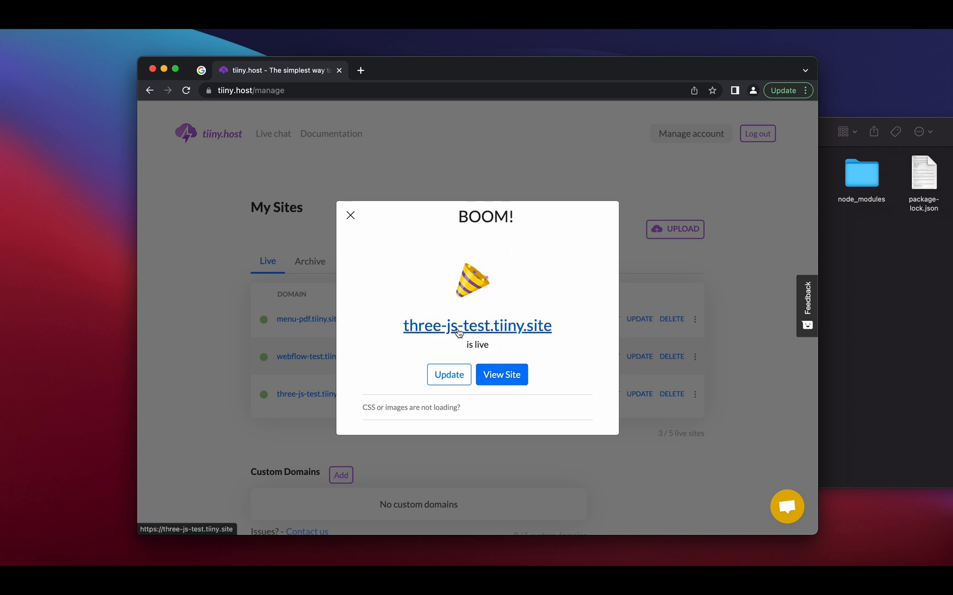
# View the live three-js-test.tiiny.site in a new tab, then return to Tiiny Host
pyautogui.click(502, 374)
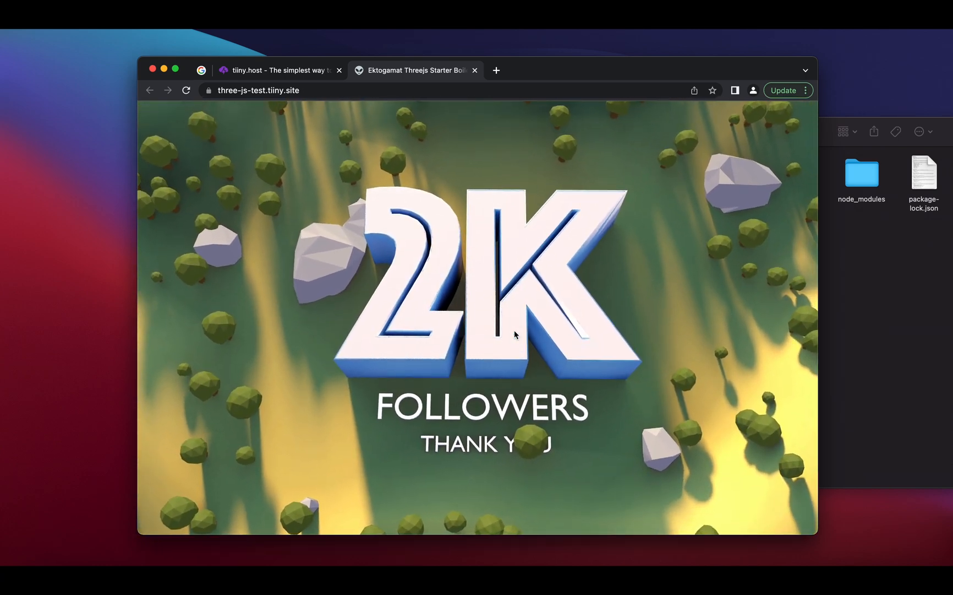
pyautogui.click(281, 70)
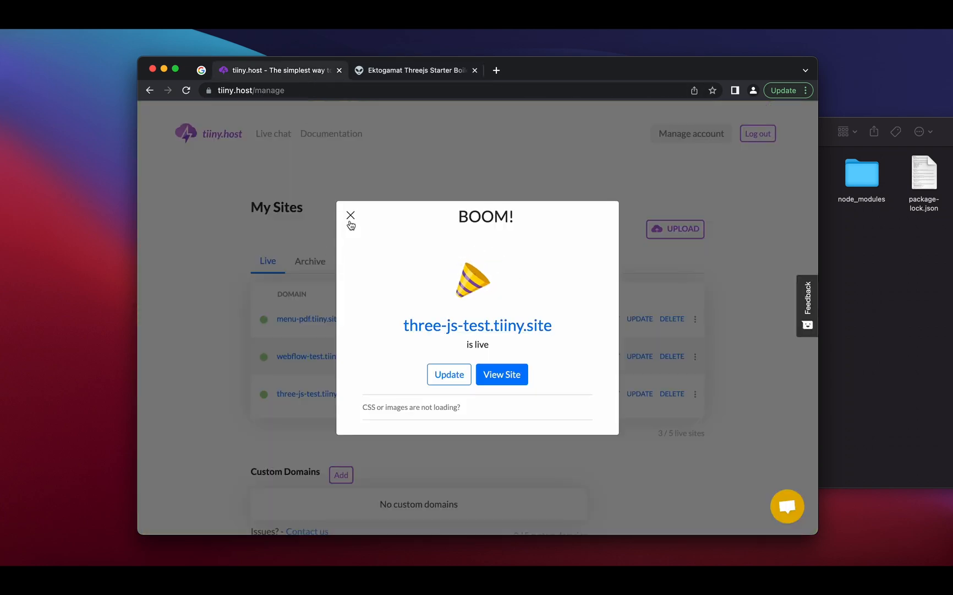
# Dismiss the BOOM site-is-live dialog
pyautogui.click(350, 215)
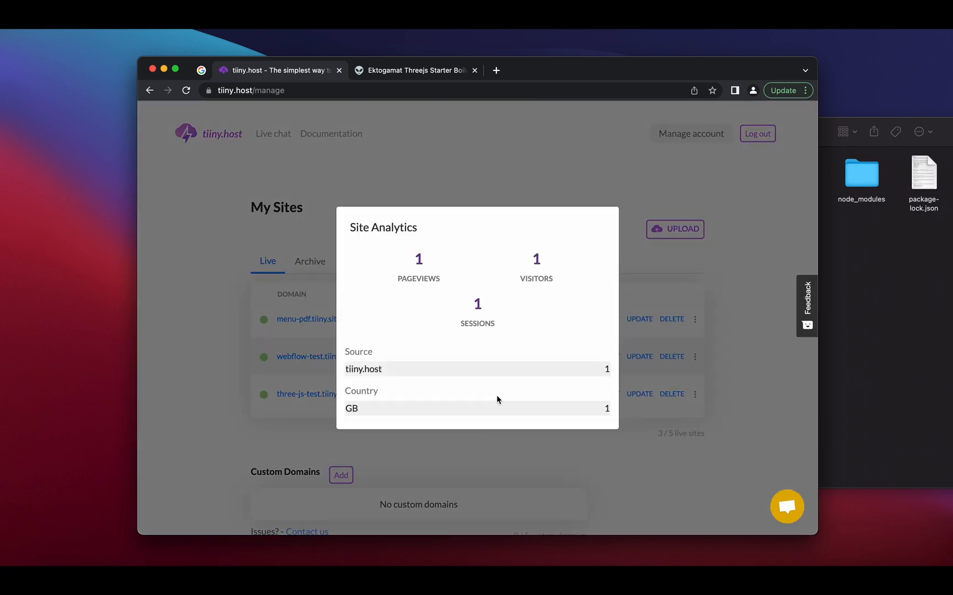
pyautogui.moveTo(505, 227)
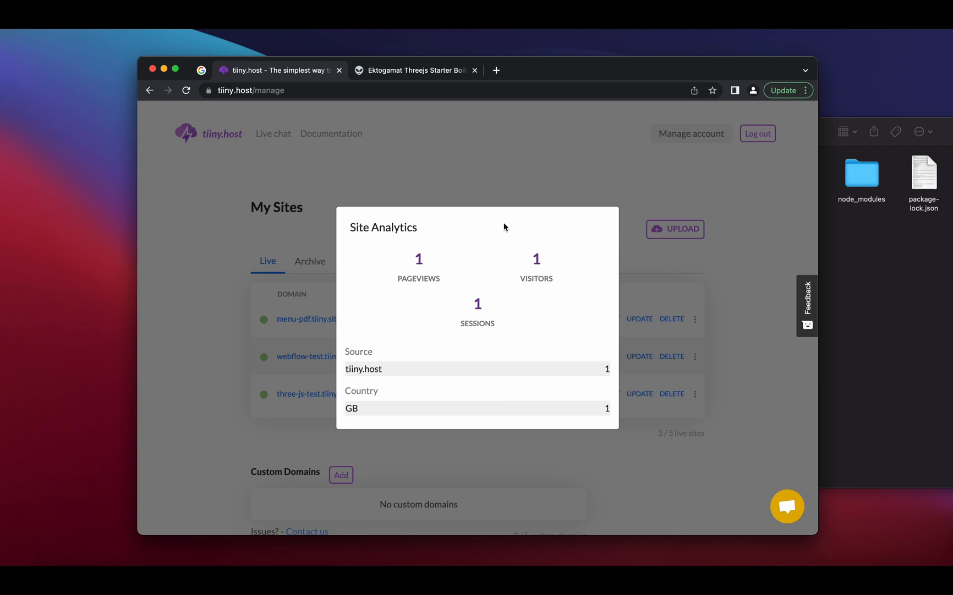